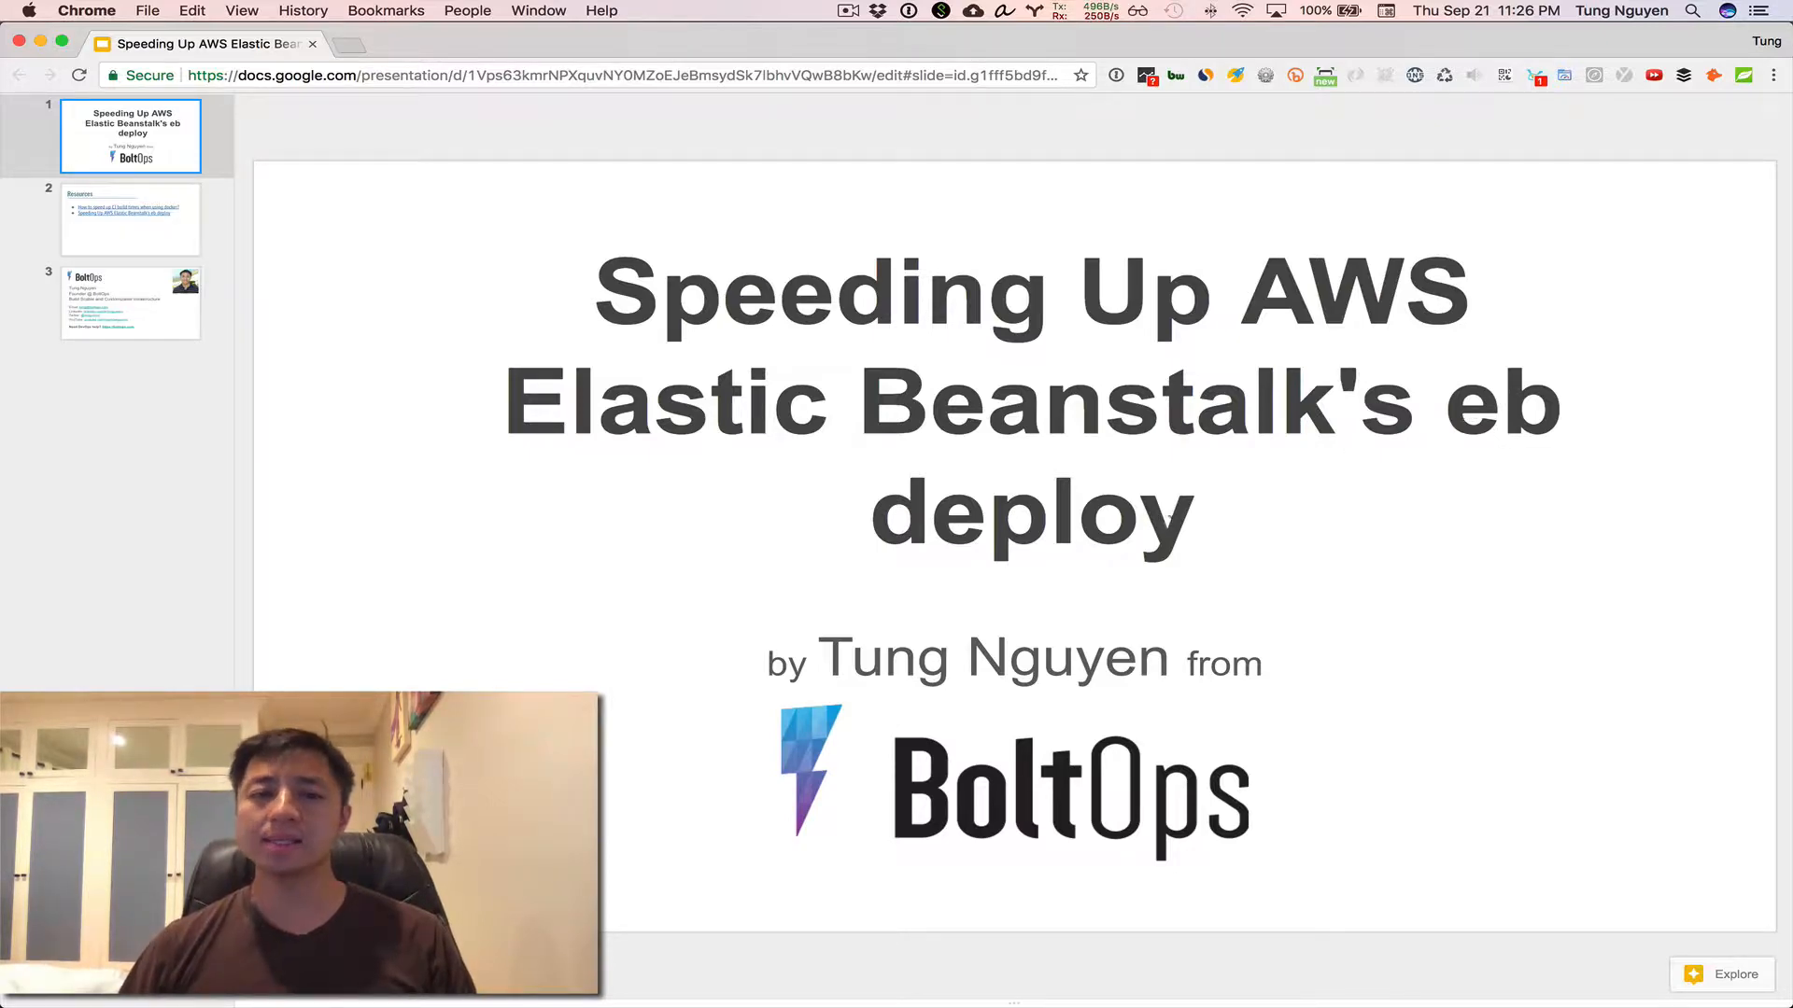
Step: Go to the Resources slide and open the 'Speeding Up AWS Elastic Beanstalk's eb deploy' article
{"action": "left_click", "coordinate": [131, 218]}
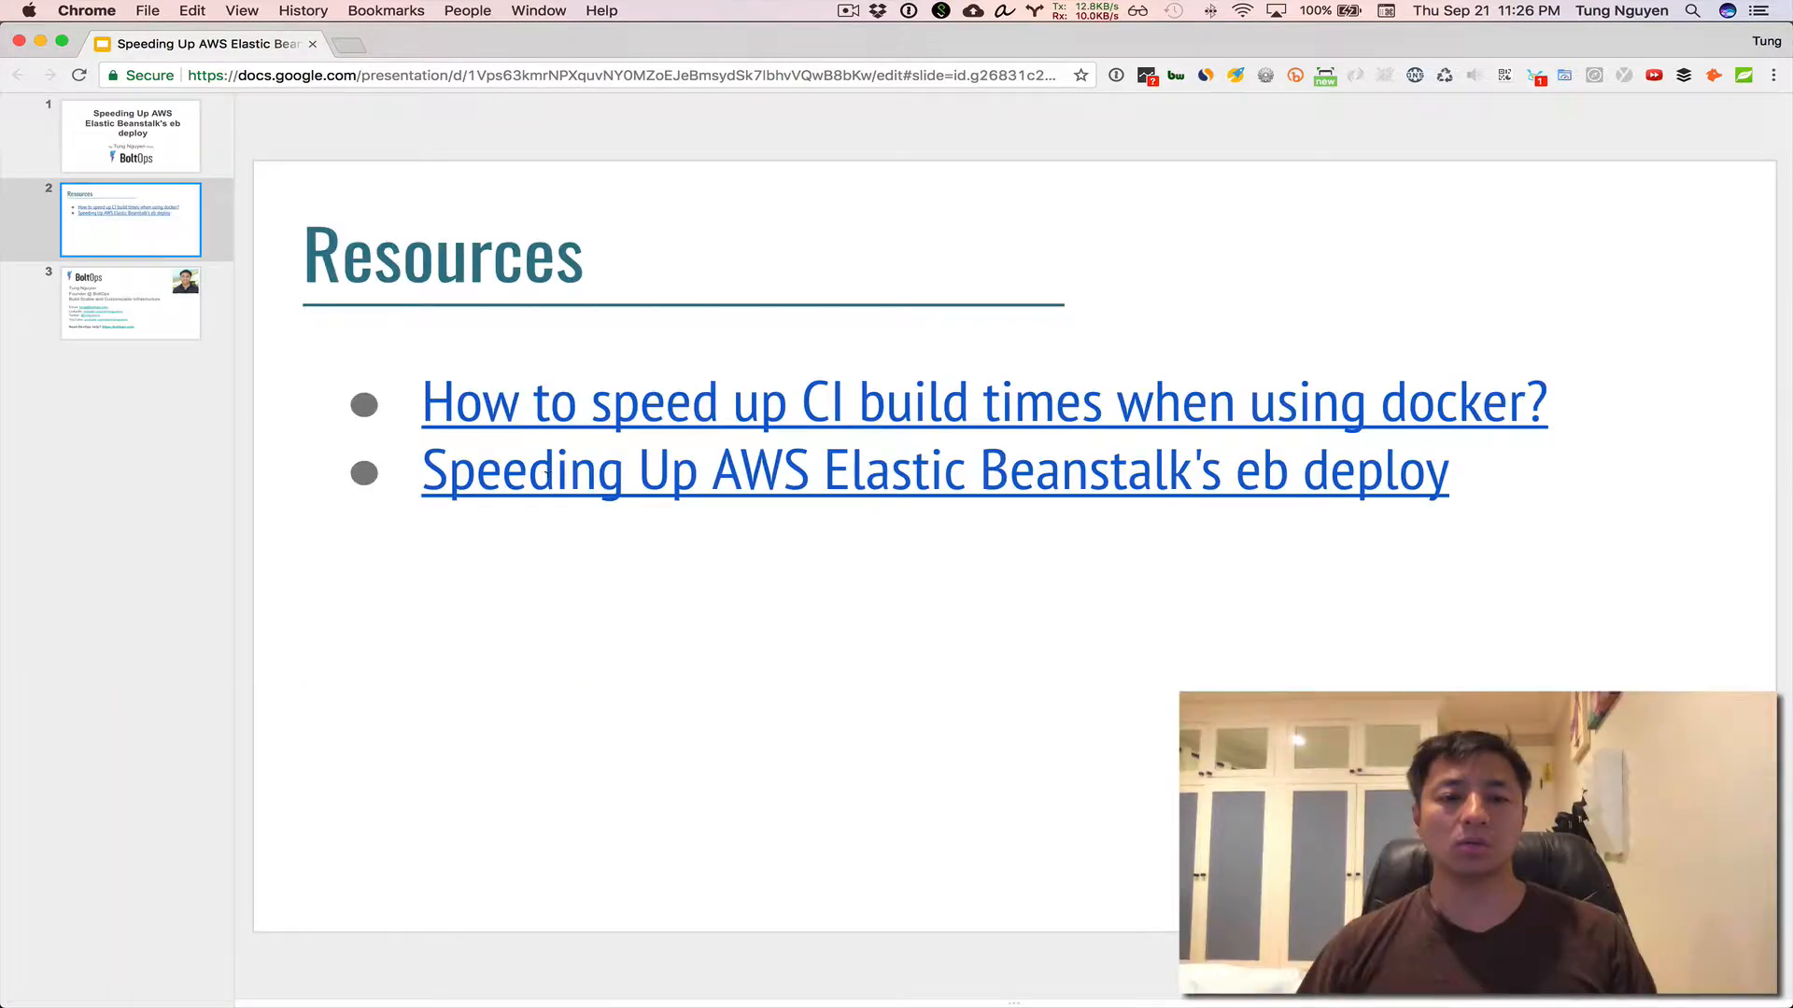
{"action": "left_click", "coordinate": [934, 469]}
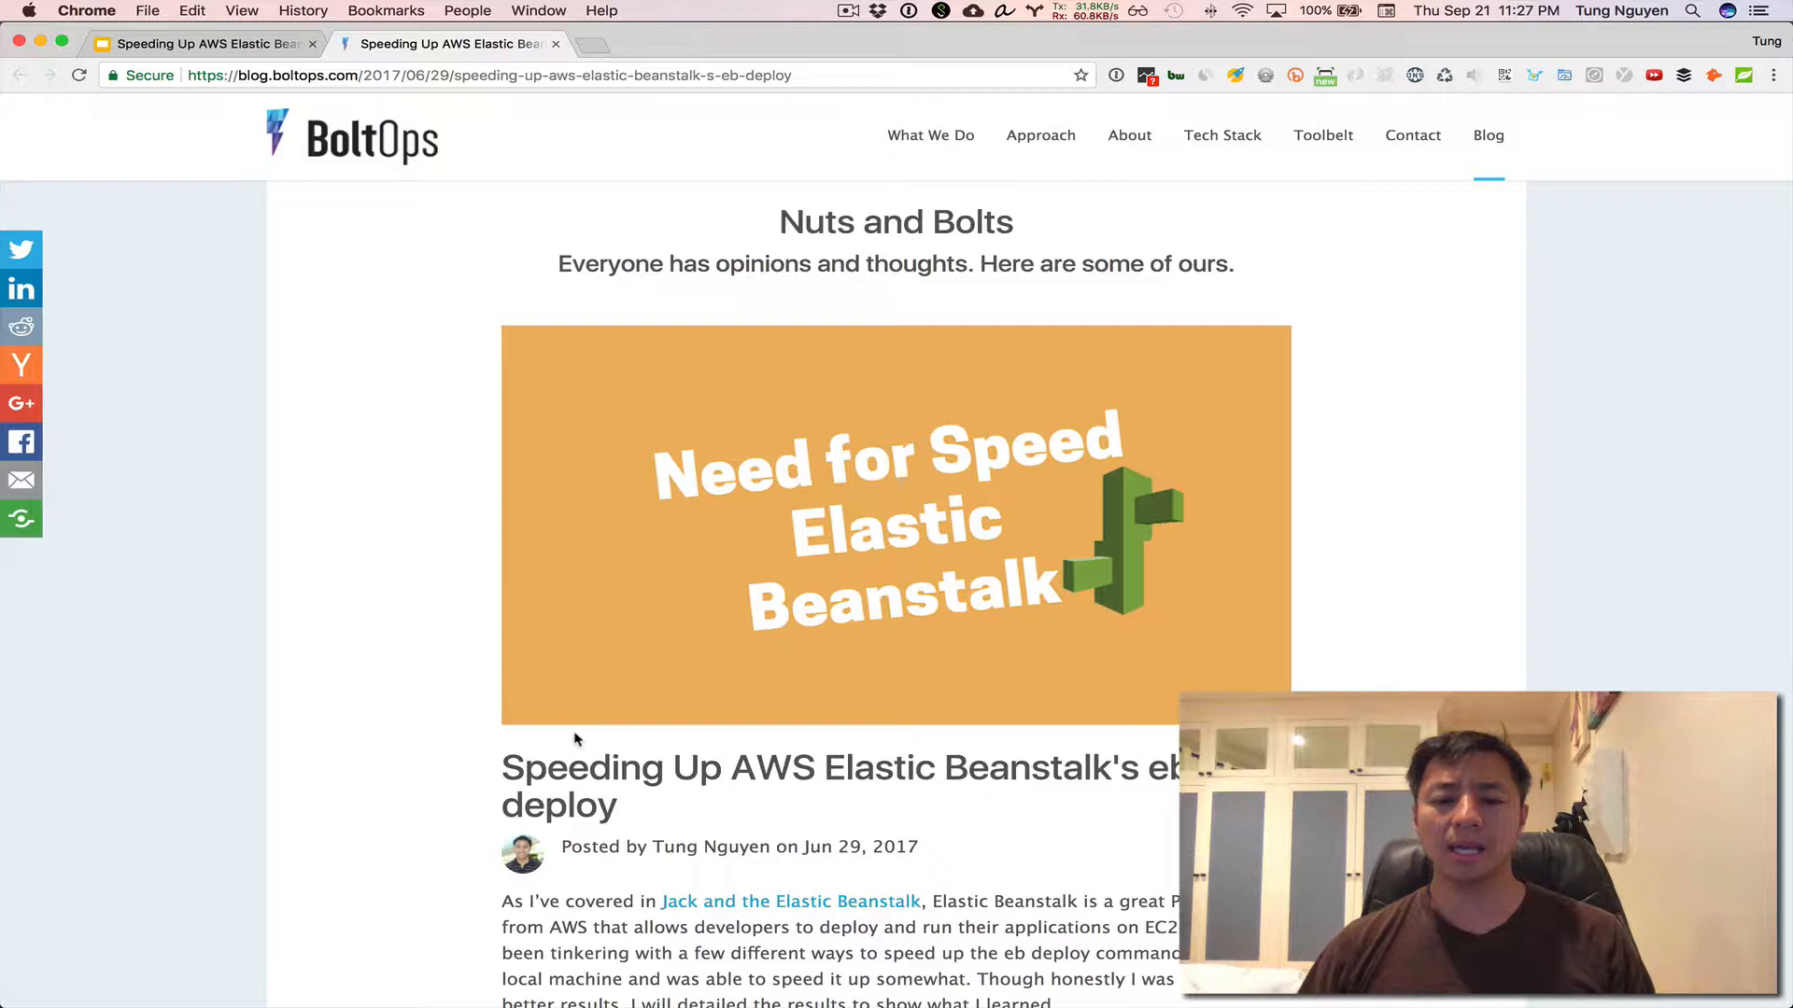
Step: Scroll the BoltOps blog post down to its title and introduction
{"action": "scroll", "scroll_direction": "down", "scroll_amount": 3}
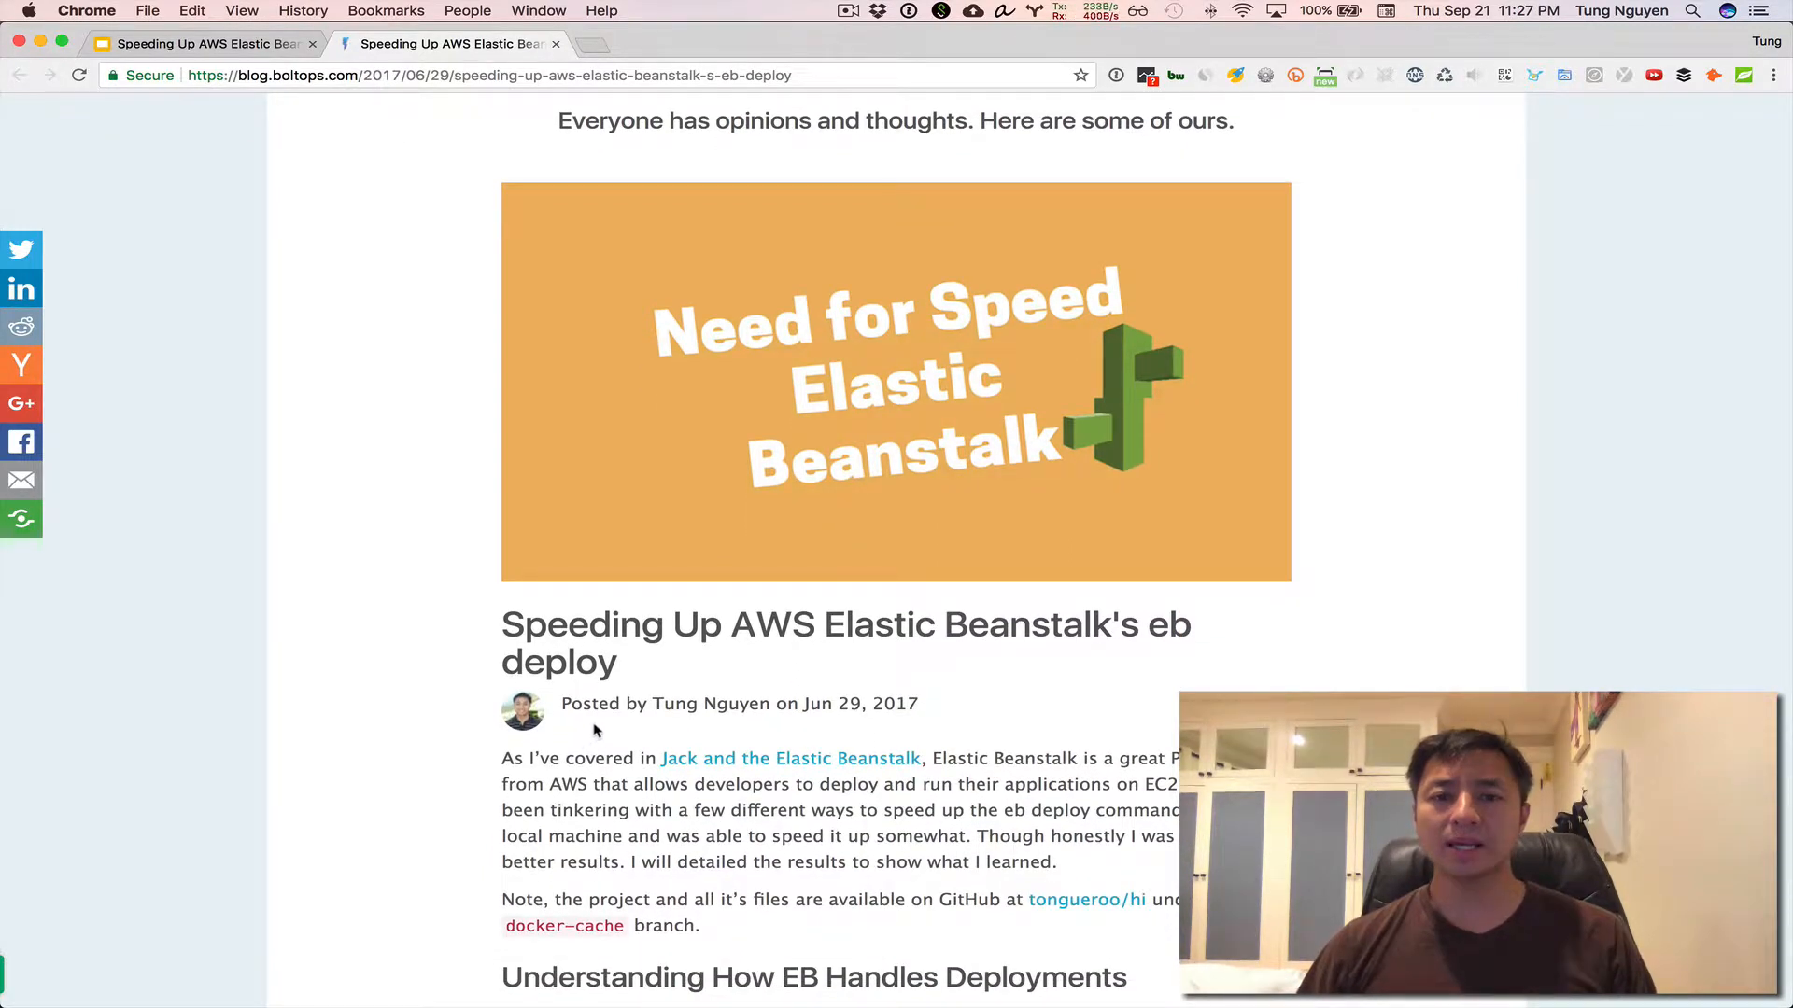
{"action": "mouse_move", "coordinate": [623, 720]}
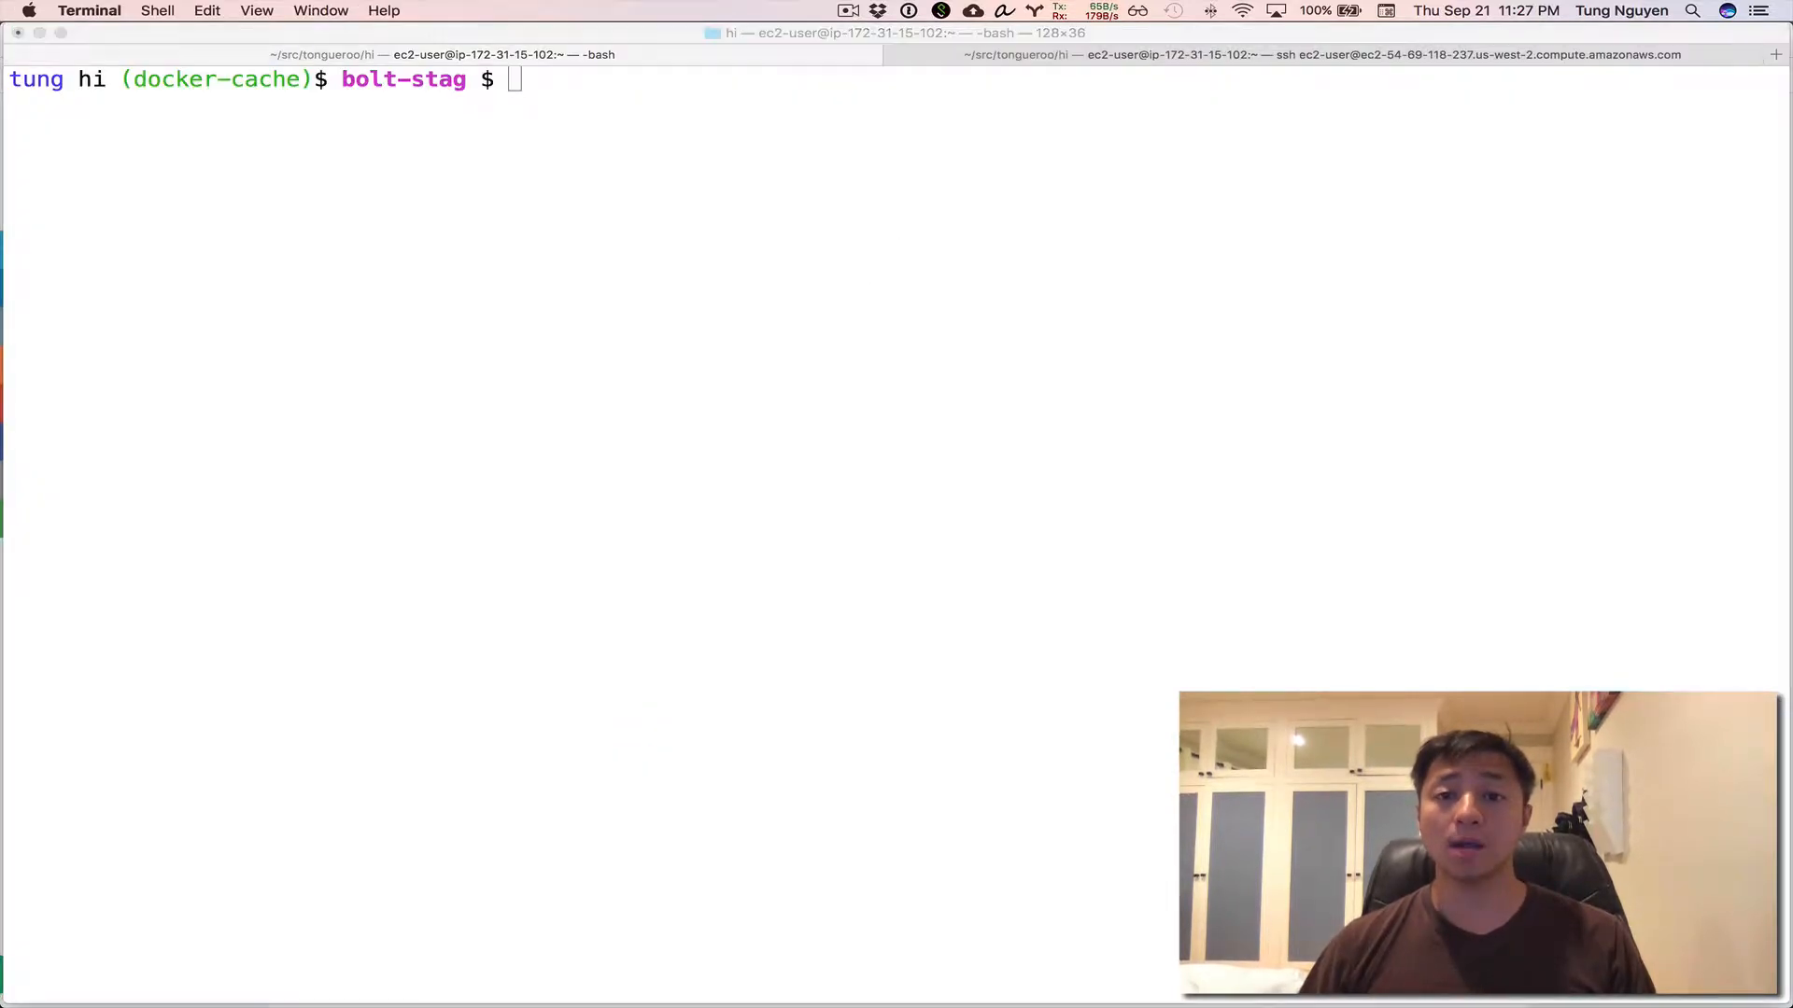
{"action": "type", "text": "ssh ec2-user@ec2-54-69-118-237.us-west-2.compute.amazonaws.com"}
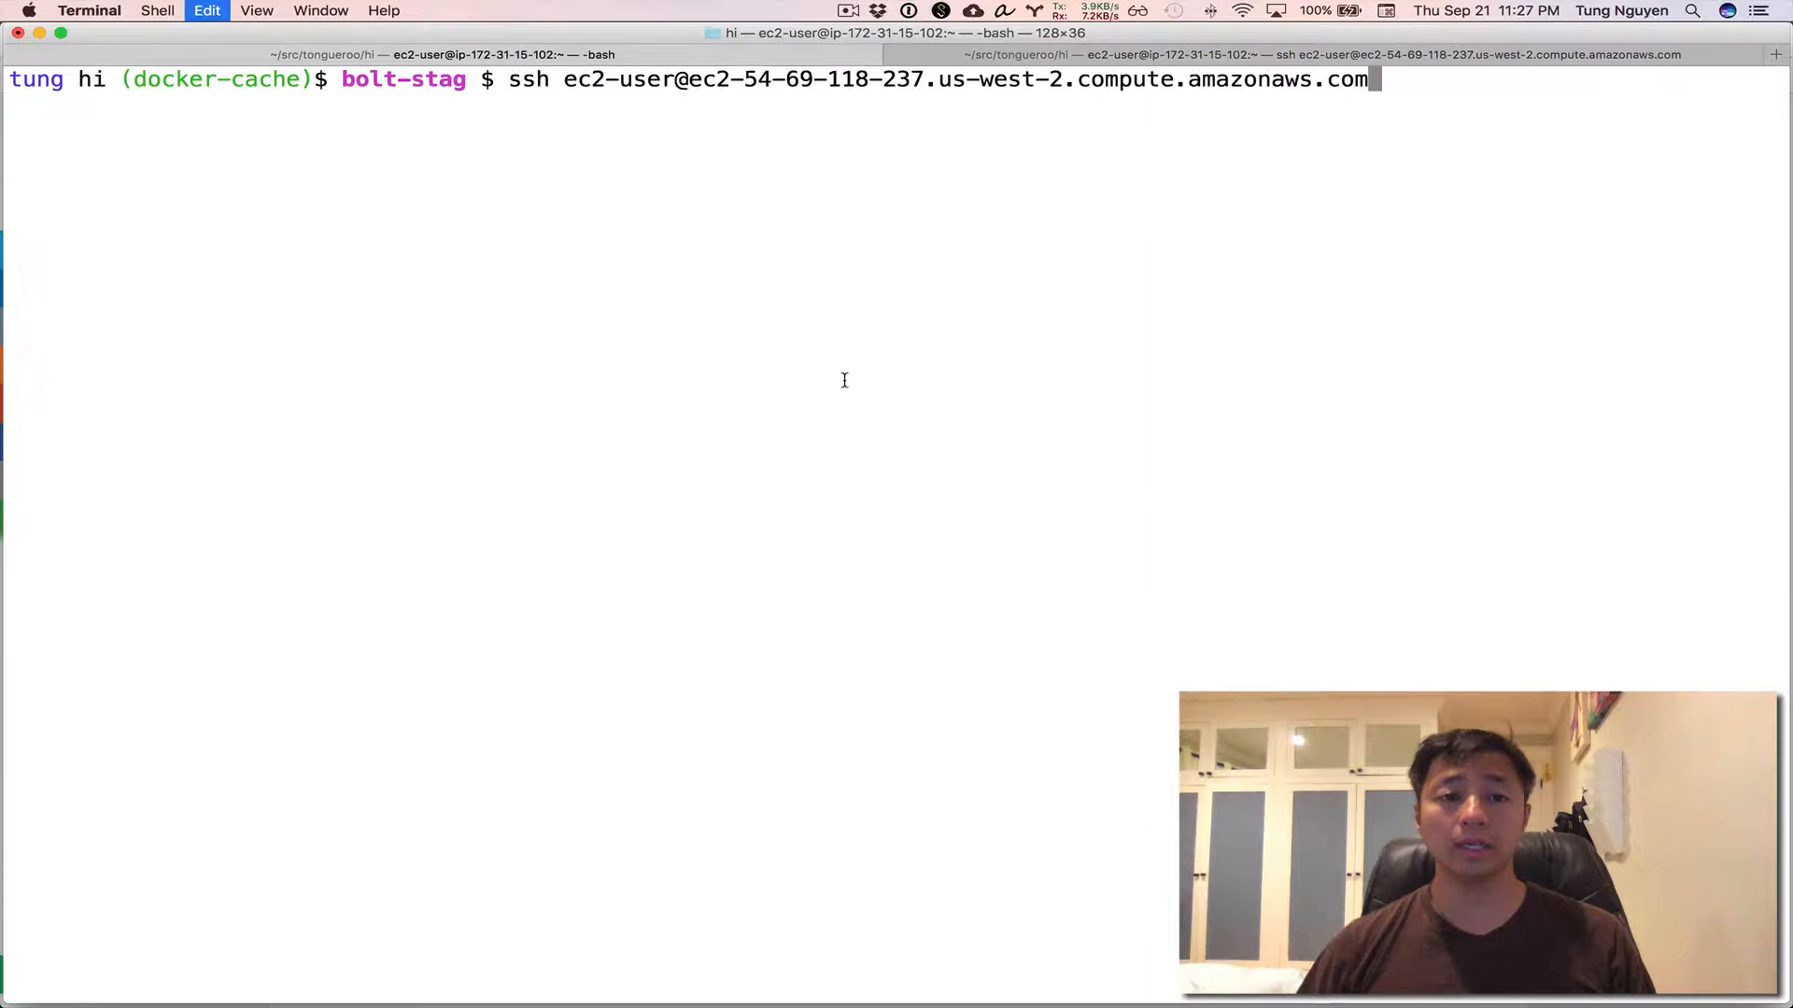
{"action": "key", "text": "Return"}
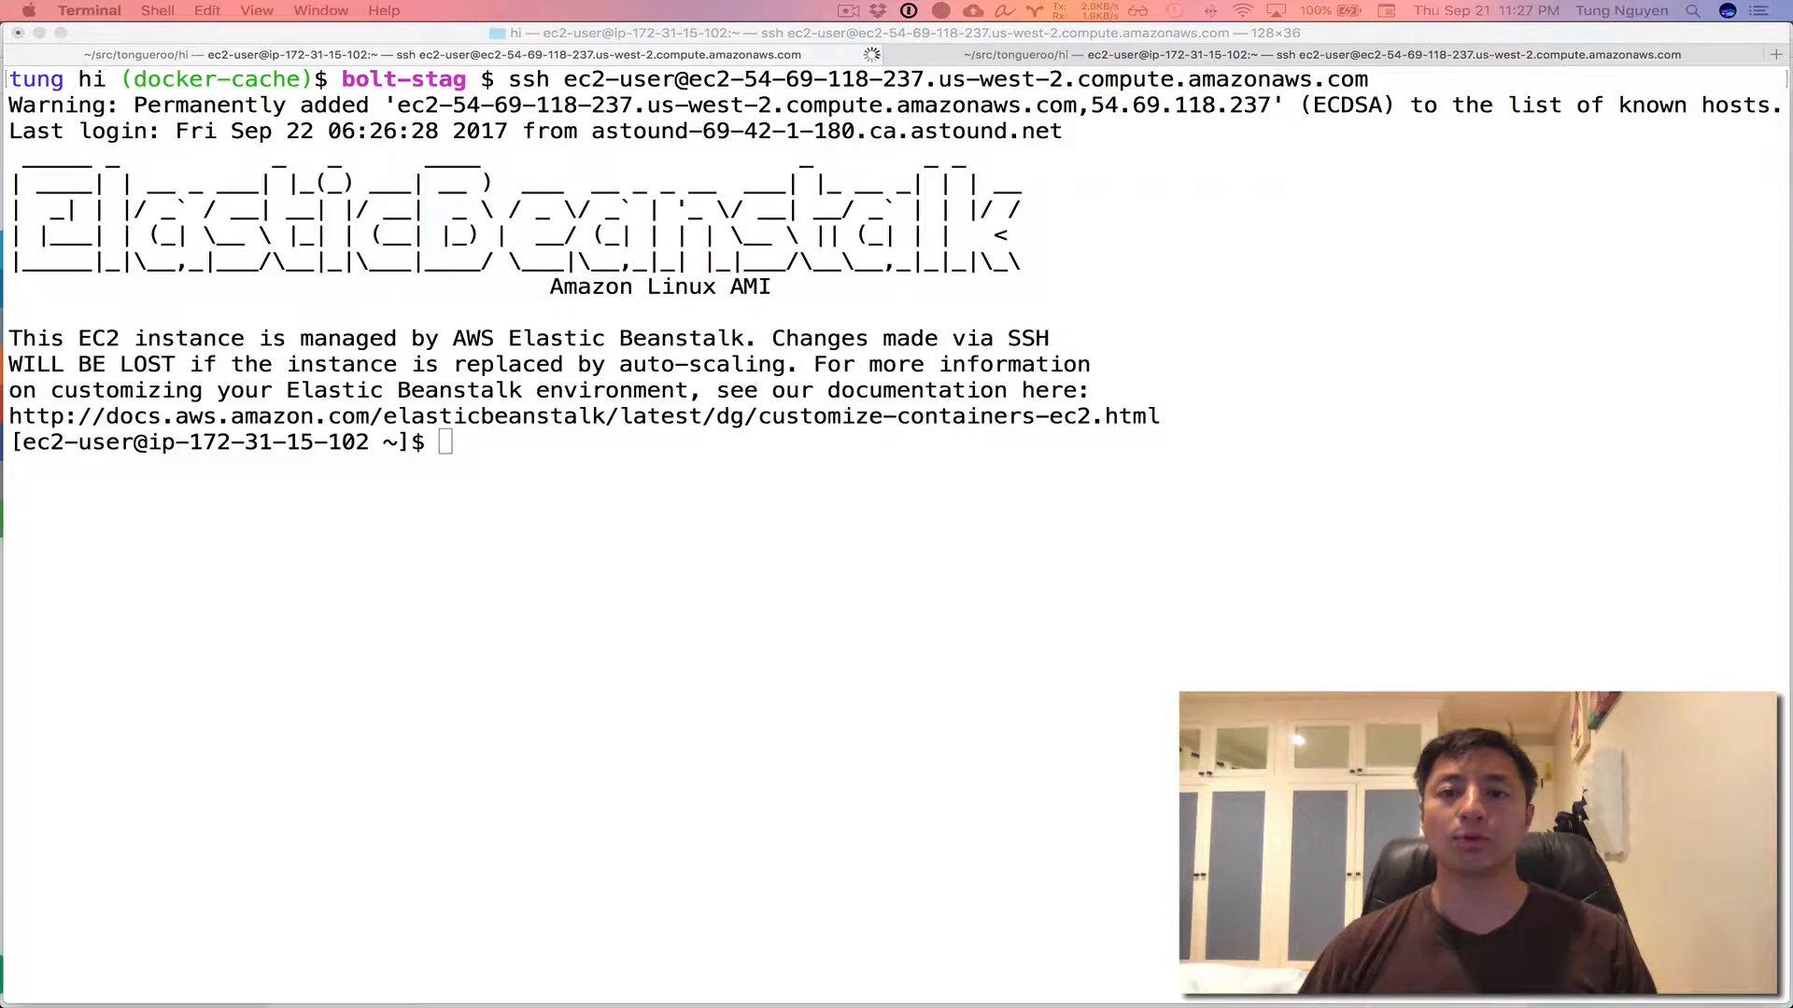
{"action": "type", "text": "vim /opt/elasticbeanstalk/hooks/appdeploy/pre/03build.sh"}
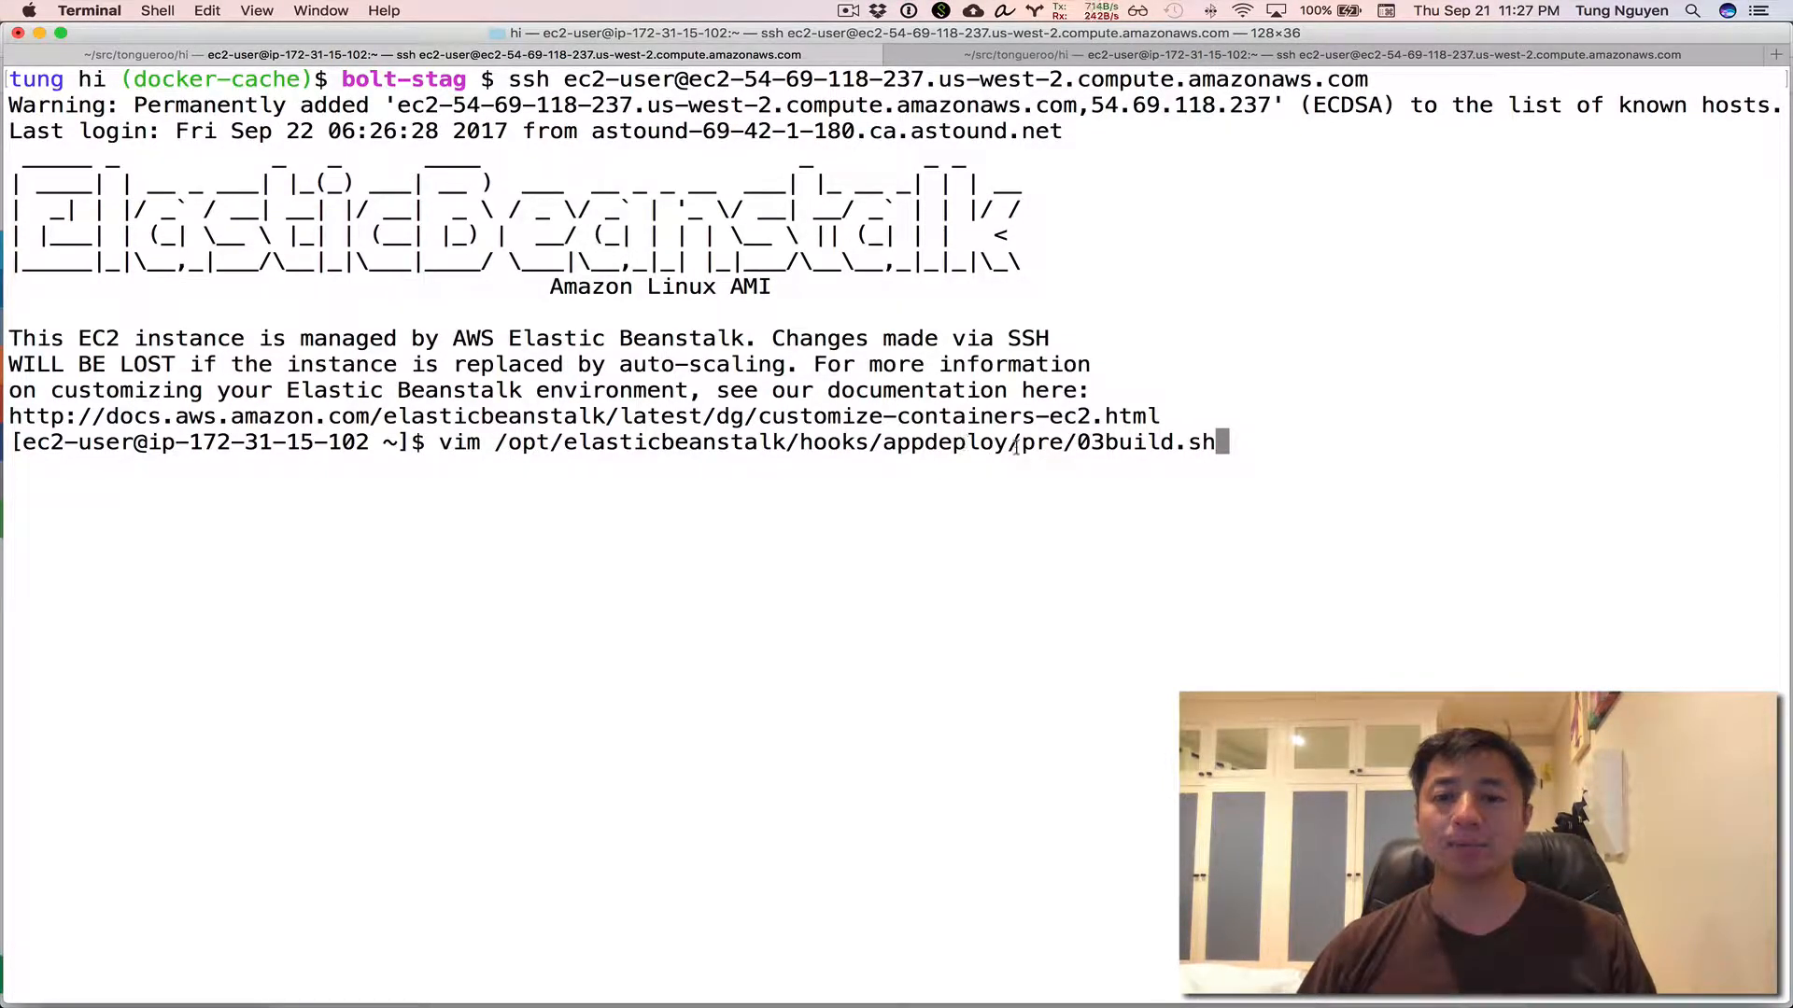
{"action": "key", "text": "Return"}
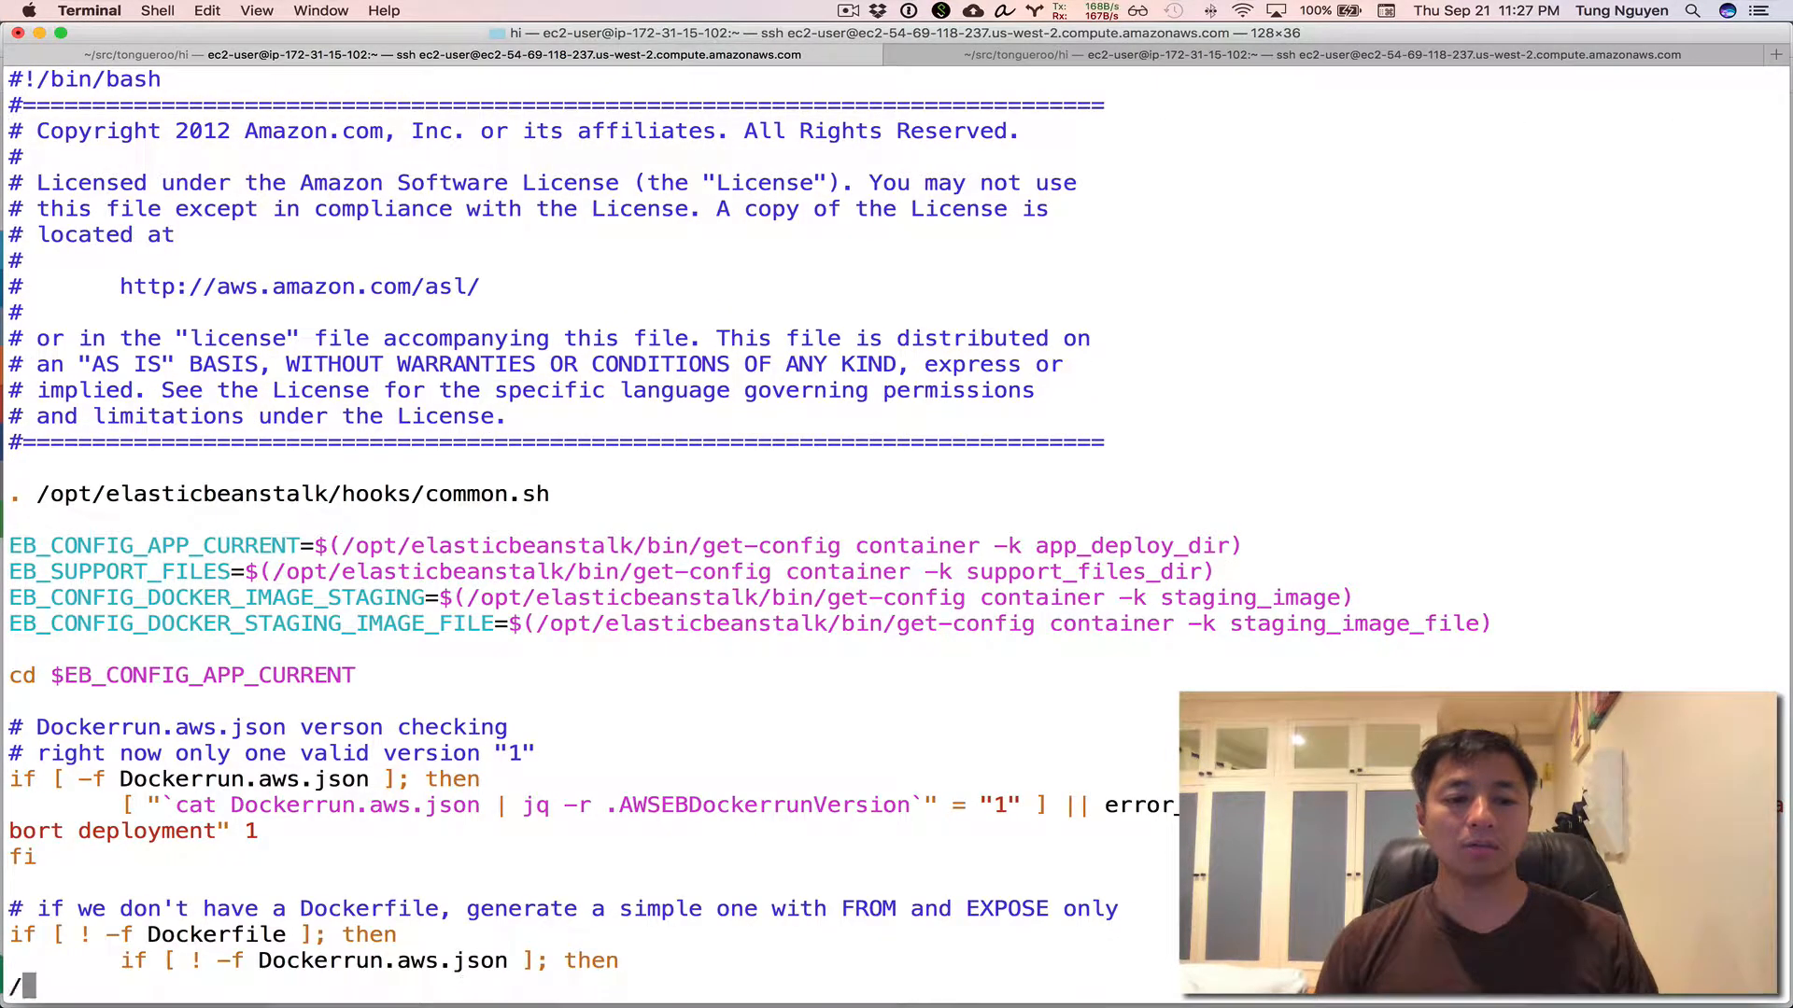
{"action": "type", "text": "docker buil"}
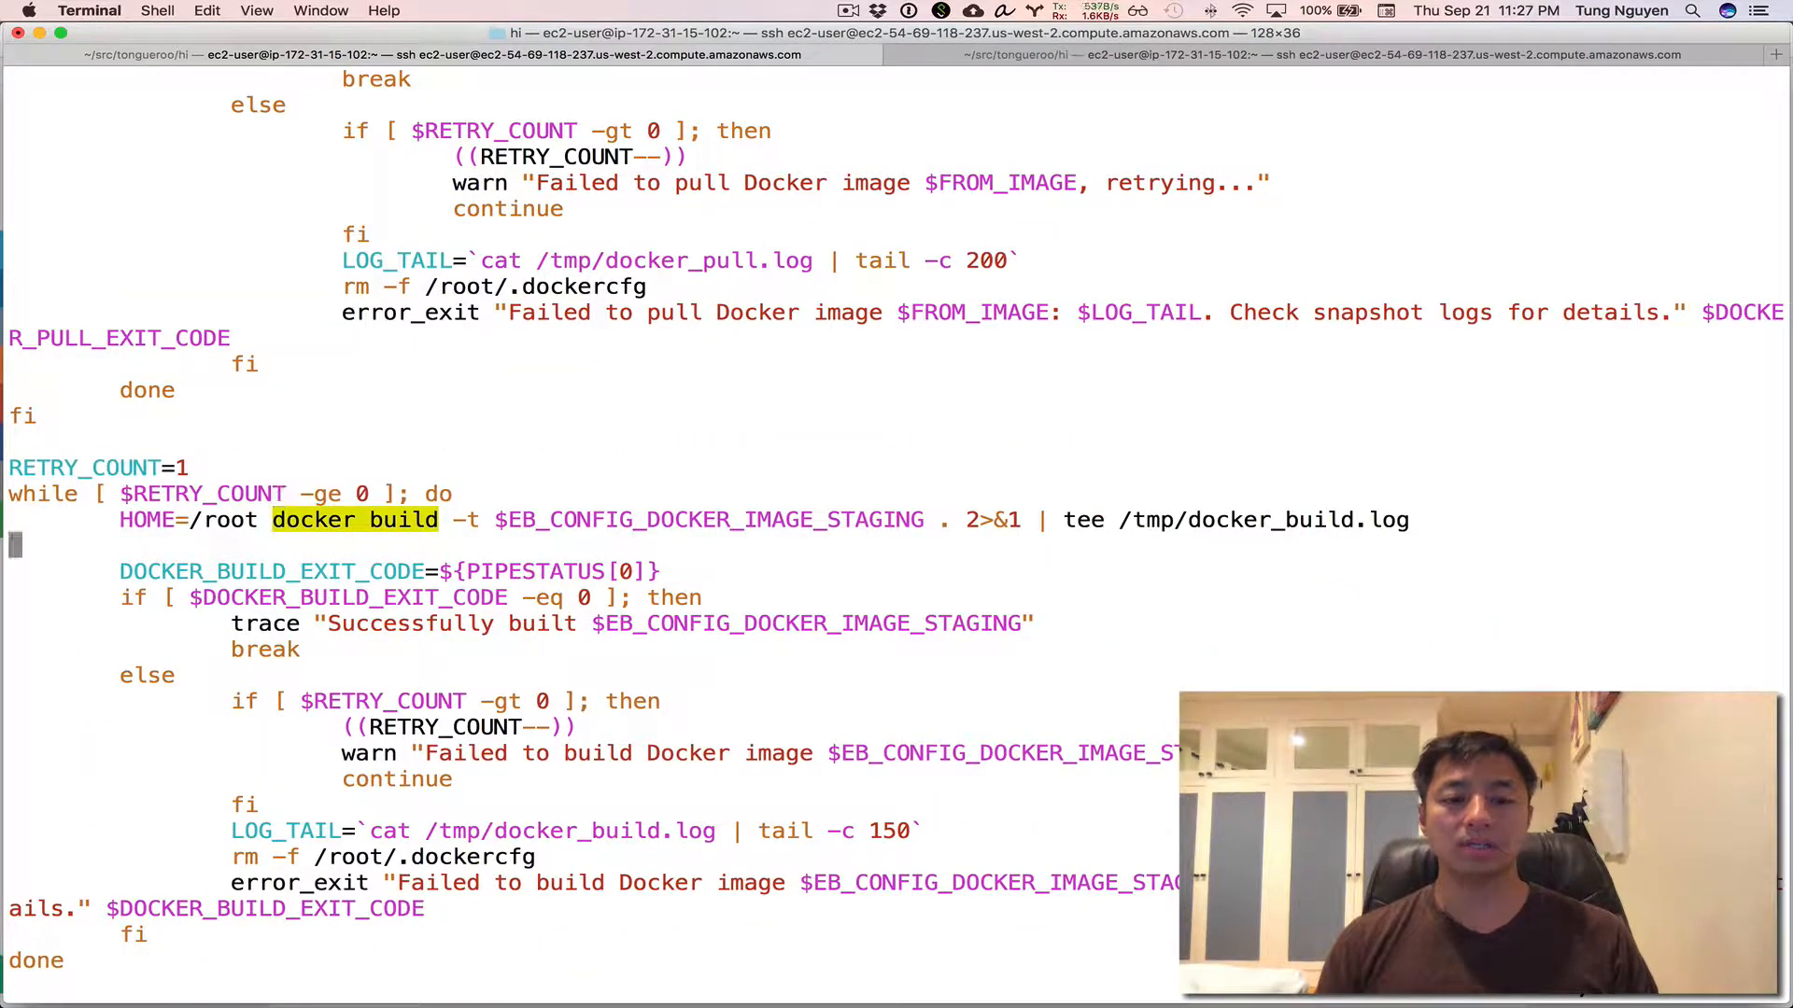
Step: Turn on line numbers in vim with ':set nu' to review the build hook
{"action": "type", "text": ":set nu"}
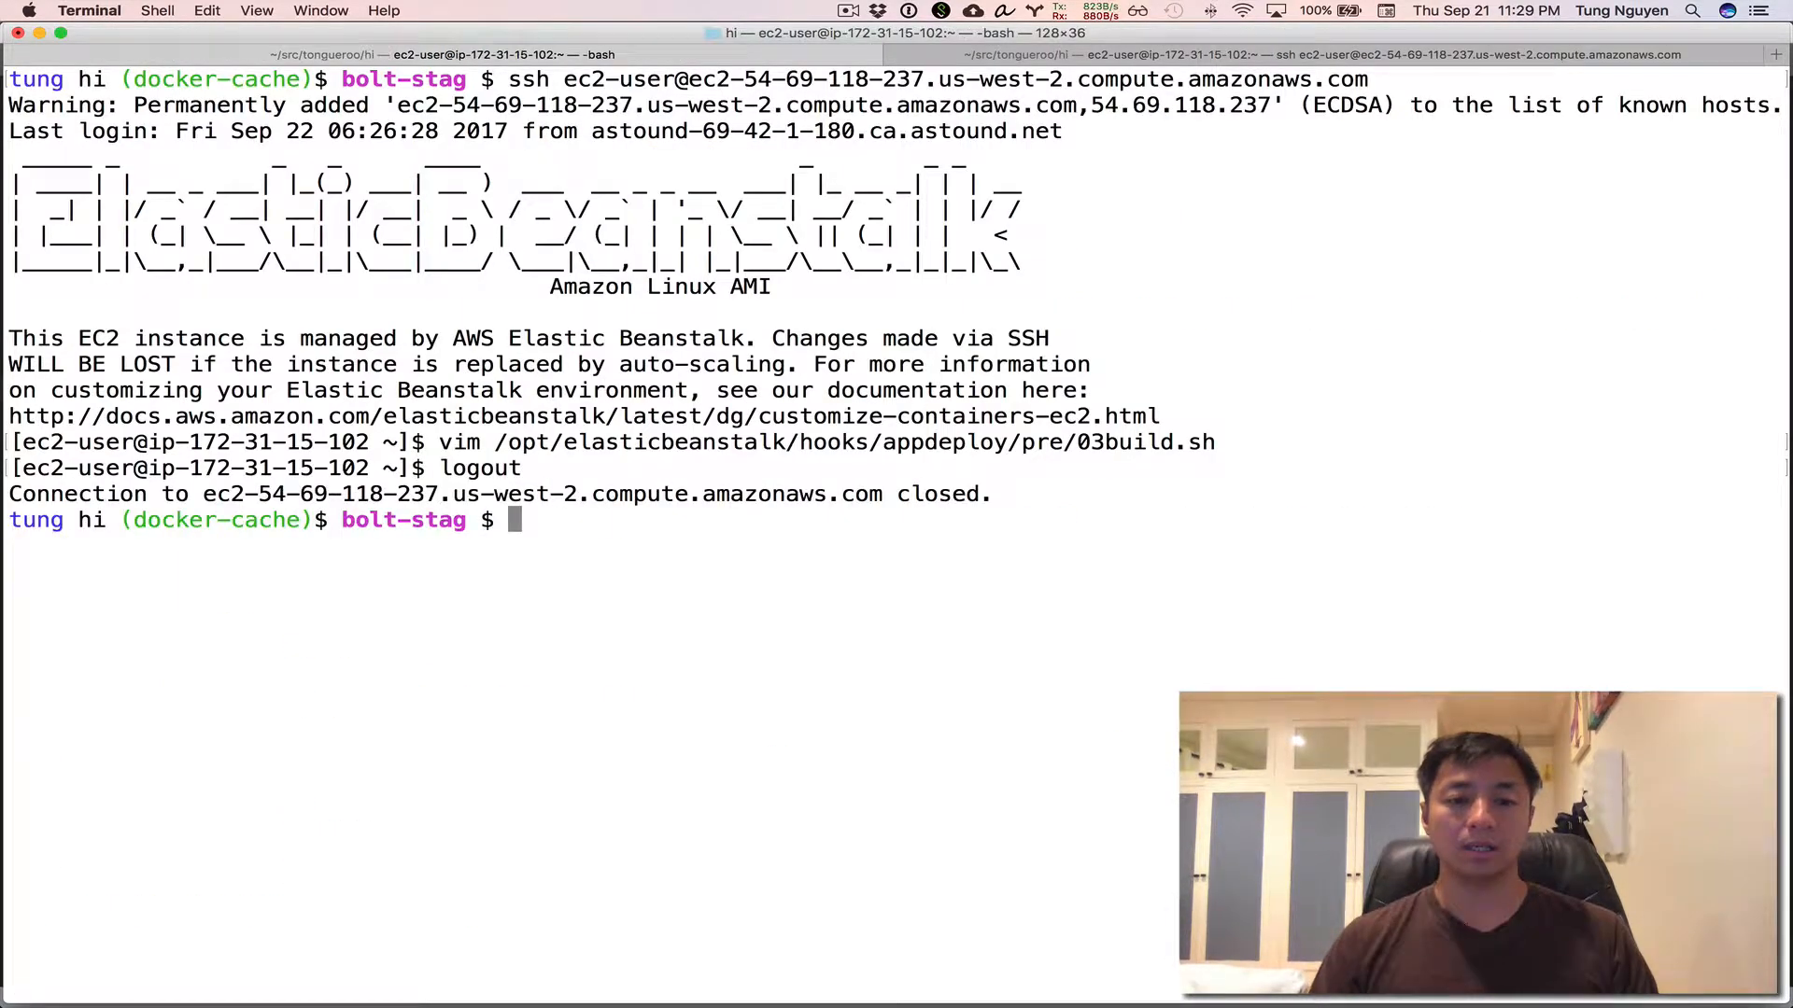
Step: Run 'ufo docker base' to rebuild and push the base image, then check git status
{"action": "type", "text": "ufo"}
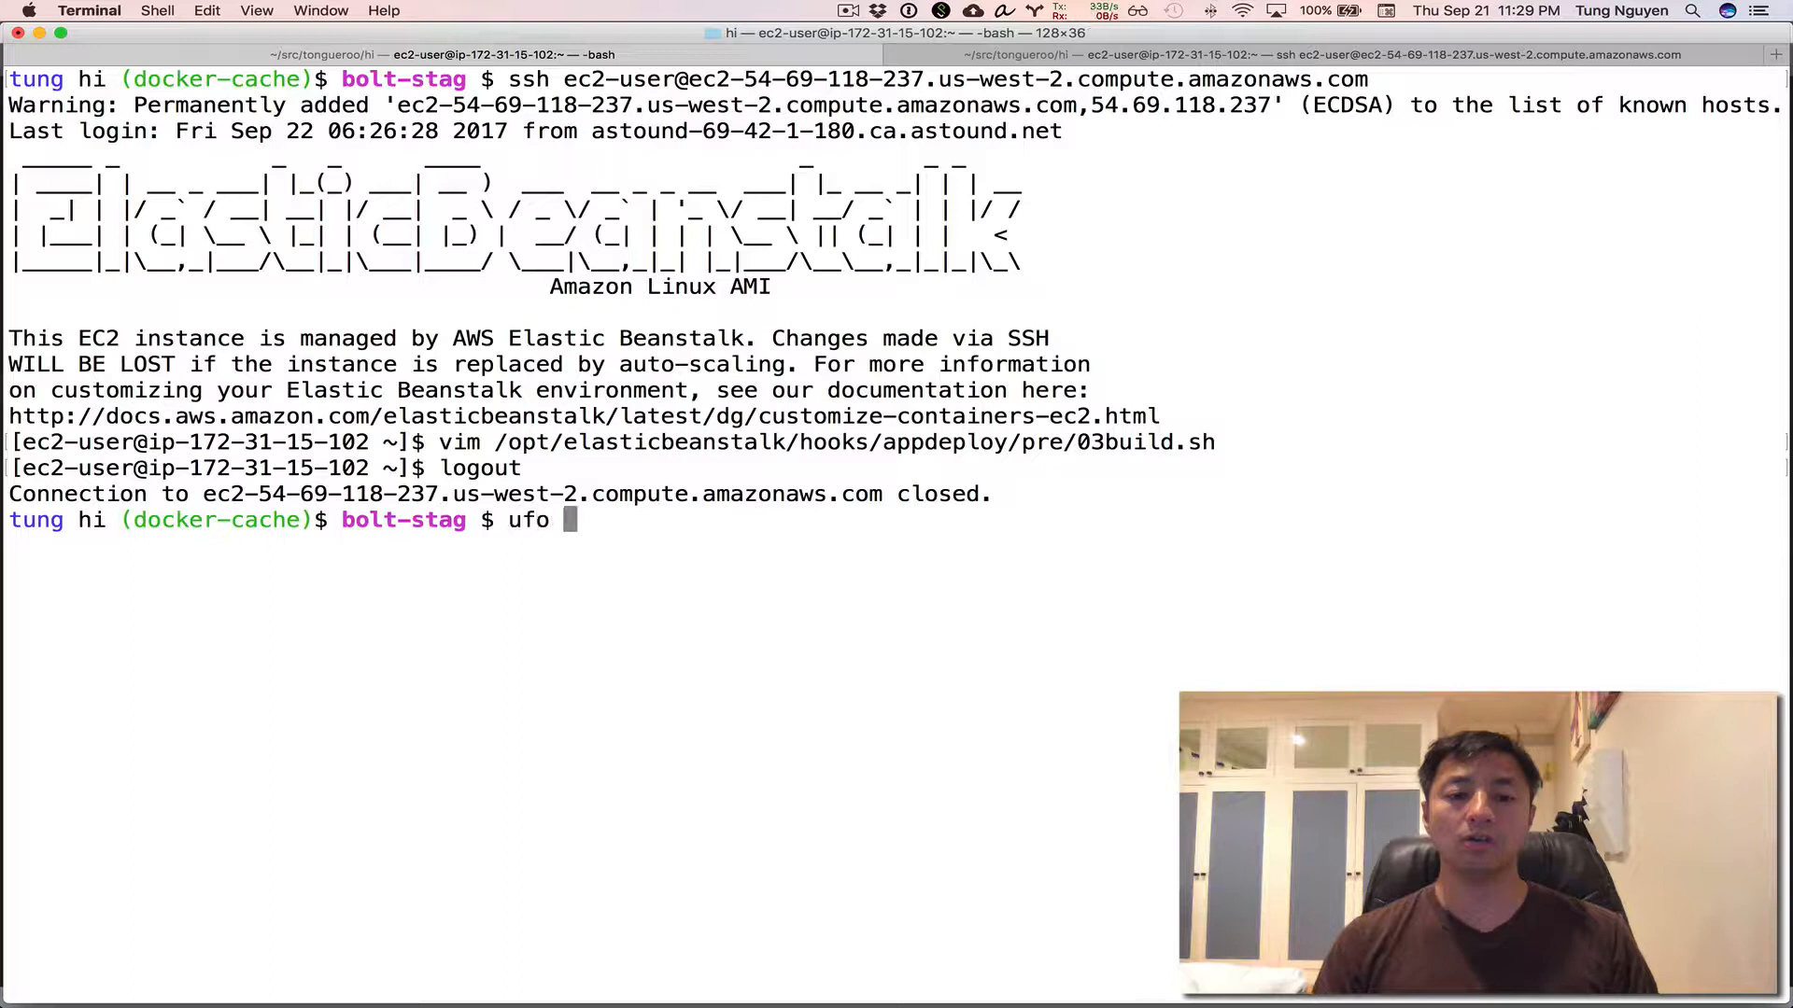
{"action": "type", "text": "docker base"}
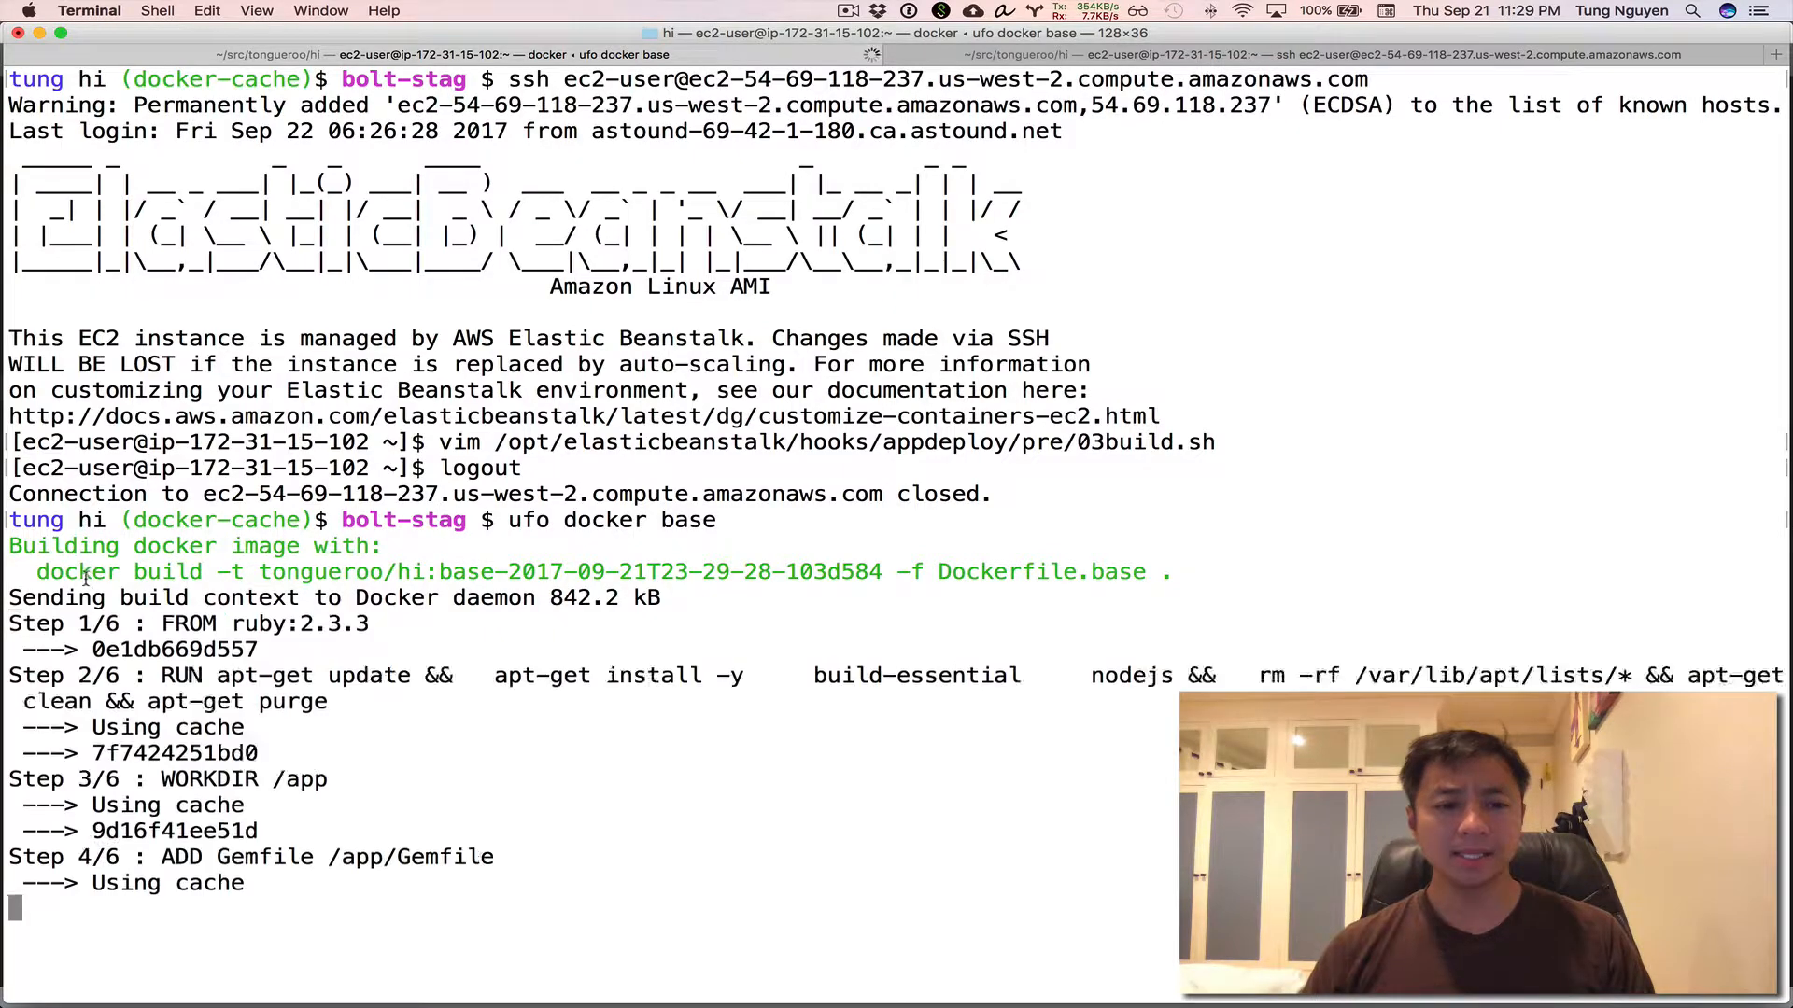
{"action": "scroll", "scroll_direction": "down", "scroll_amount": 3}
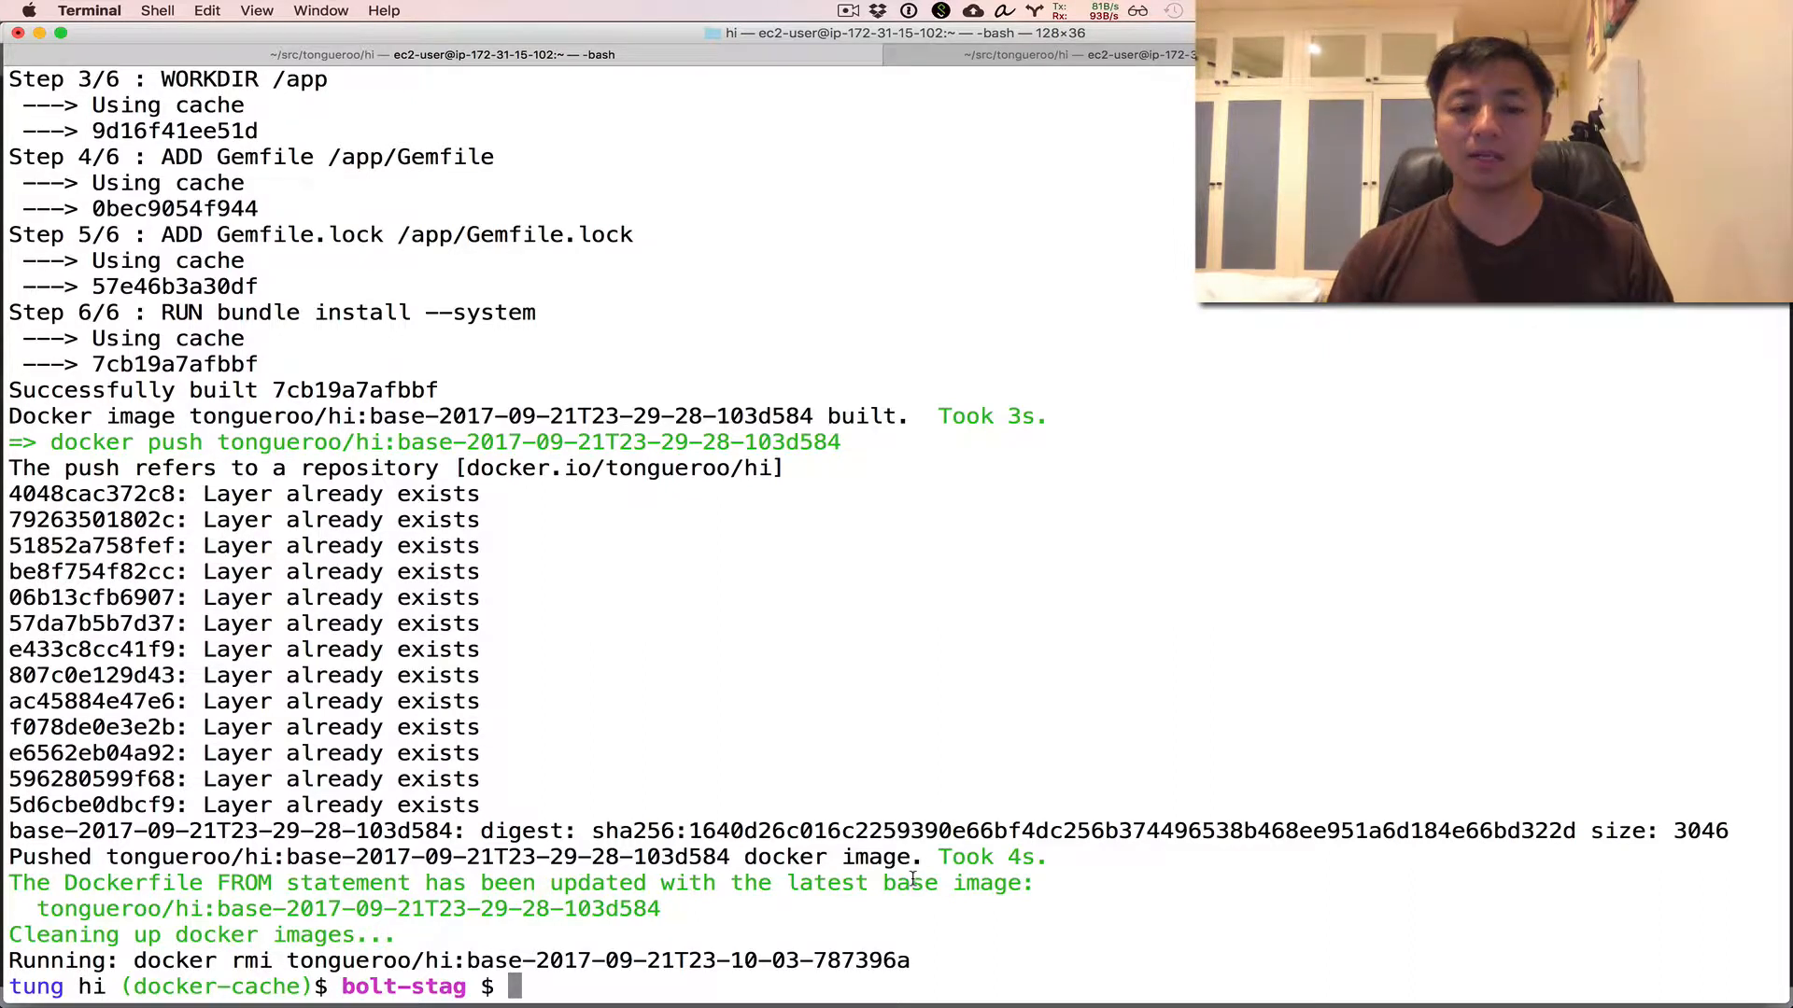
{"action": "type", "text": "git status"}
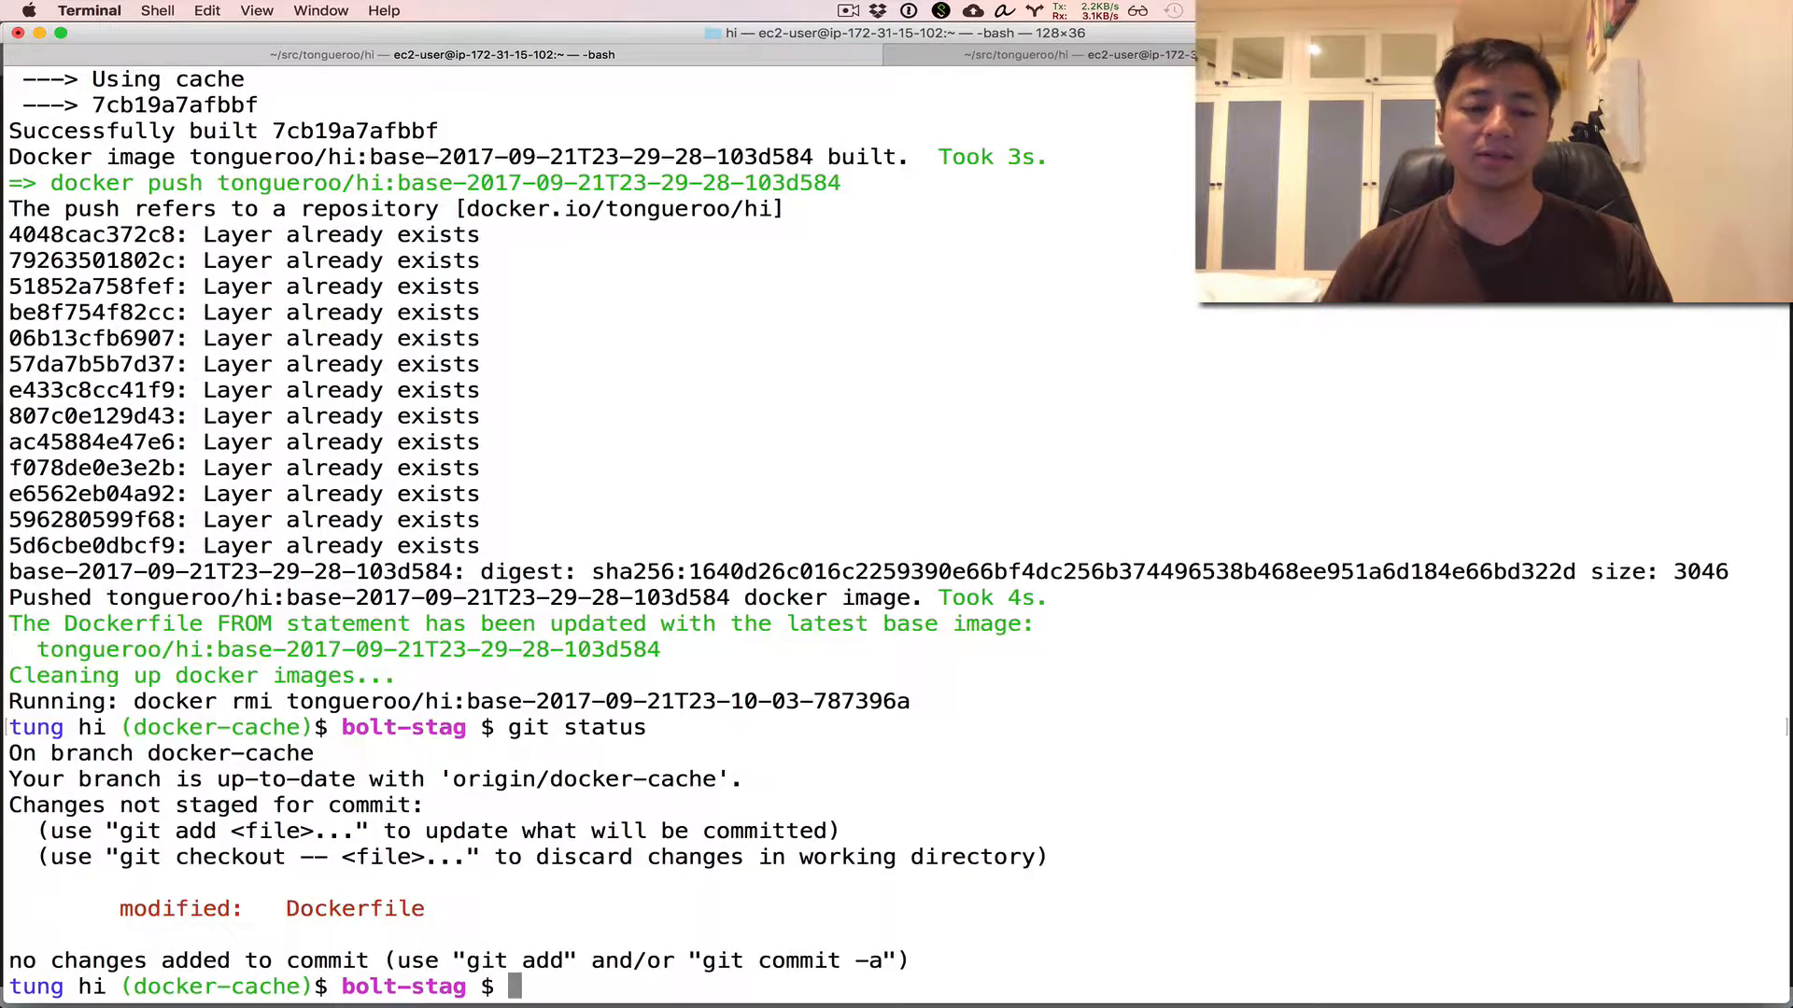
Step: Review the Dockerfile diff, stage it, and commit with message 'update docker base'
{"action": "type", "text": "git diff"}
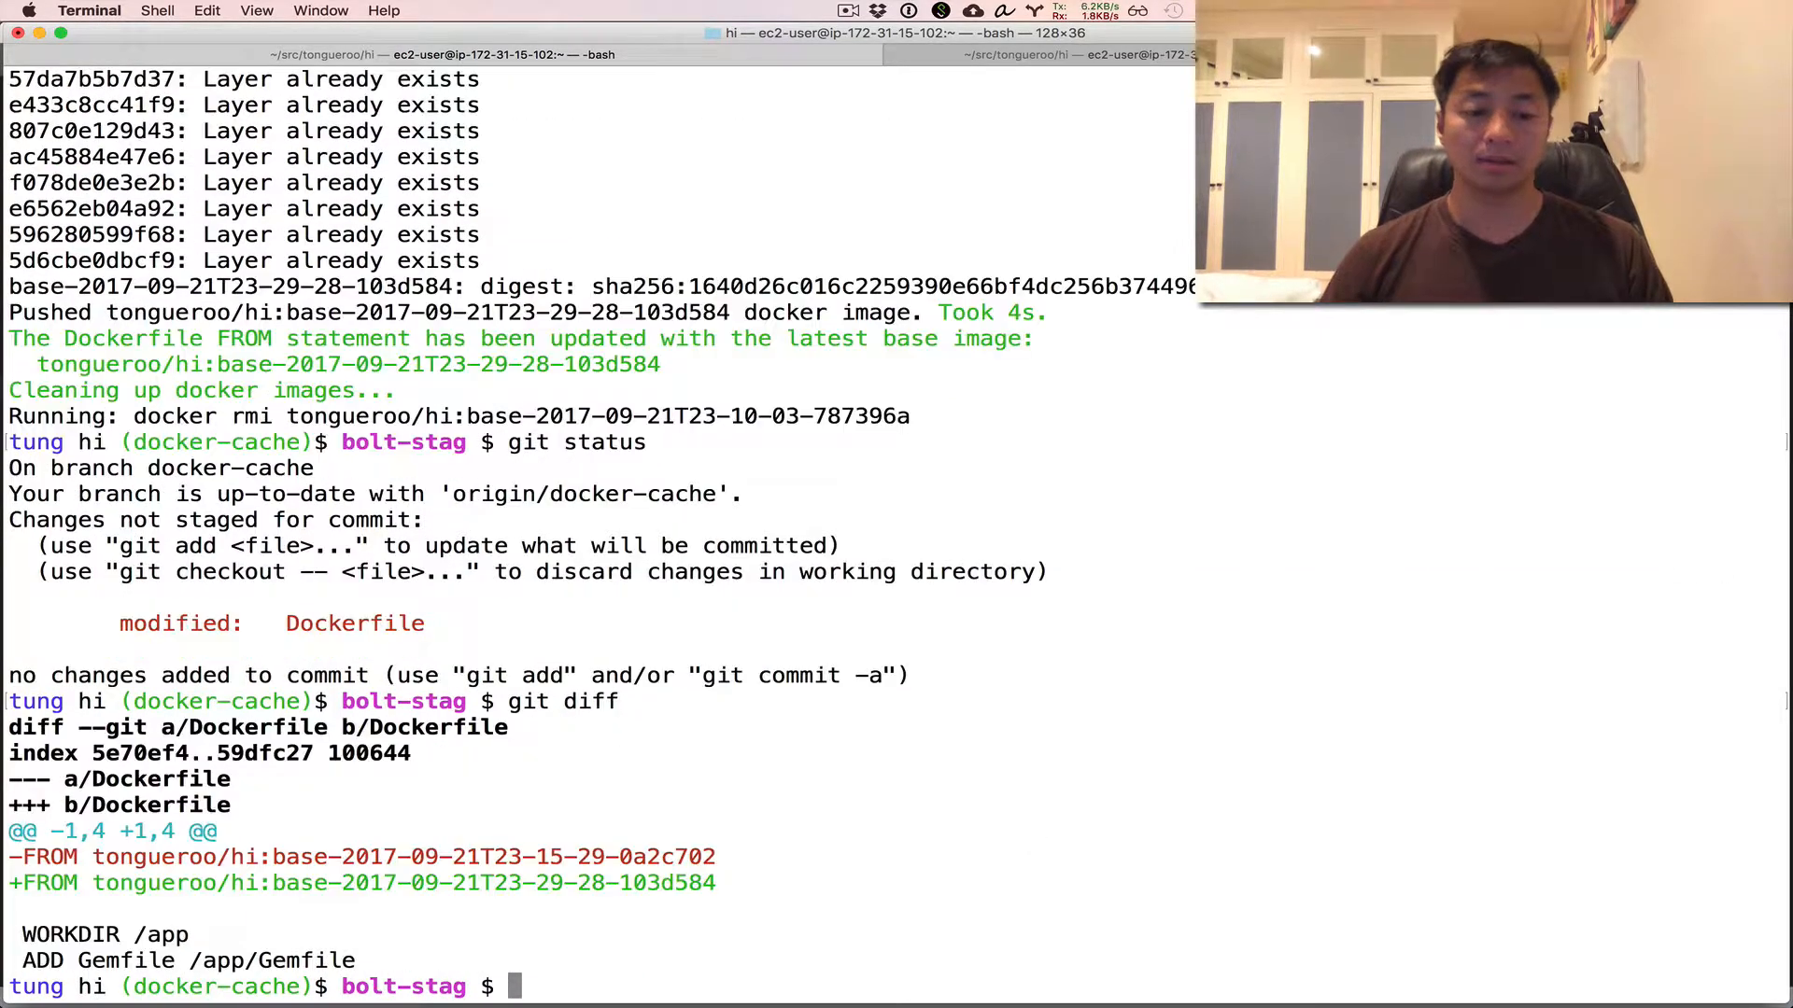
{"action": "type", "text": "git commit -m"}
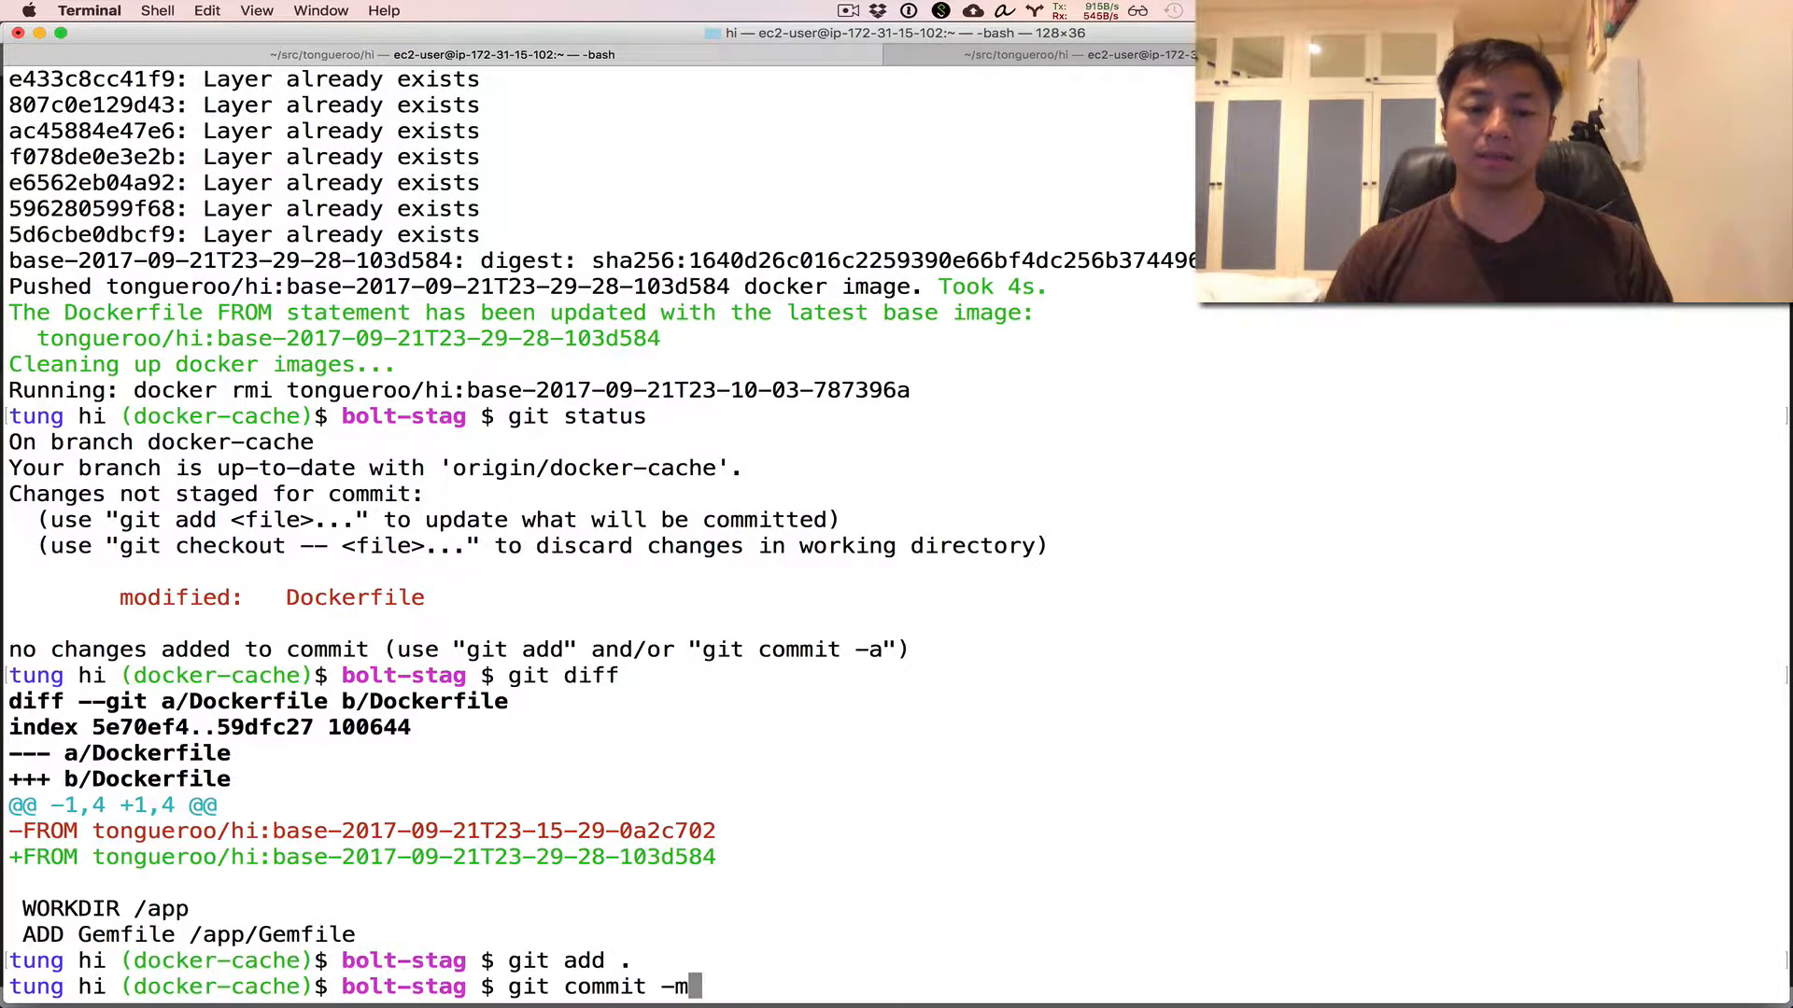
{"action": "type", "text": "'update docker ba"}
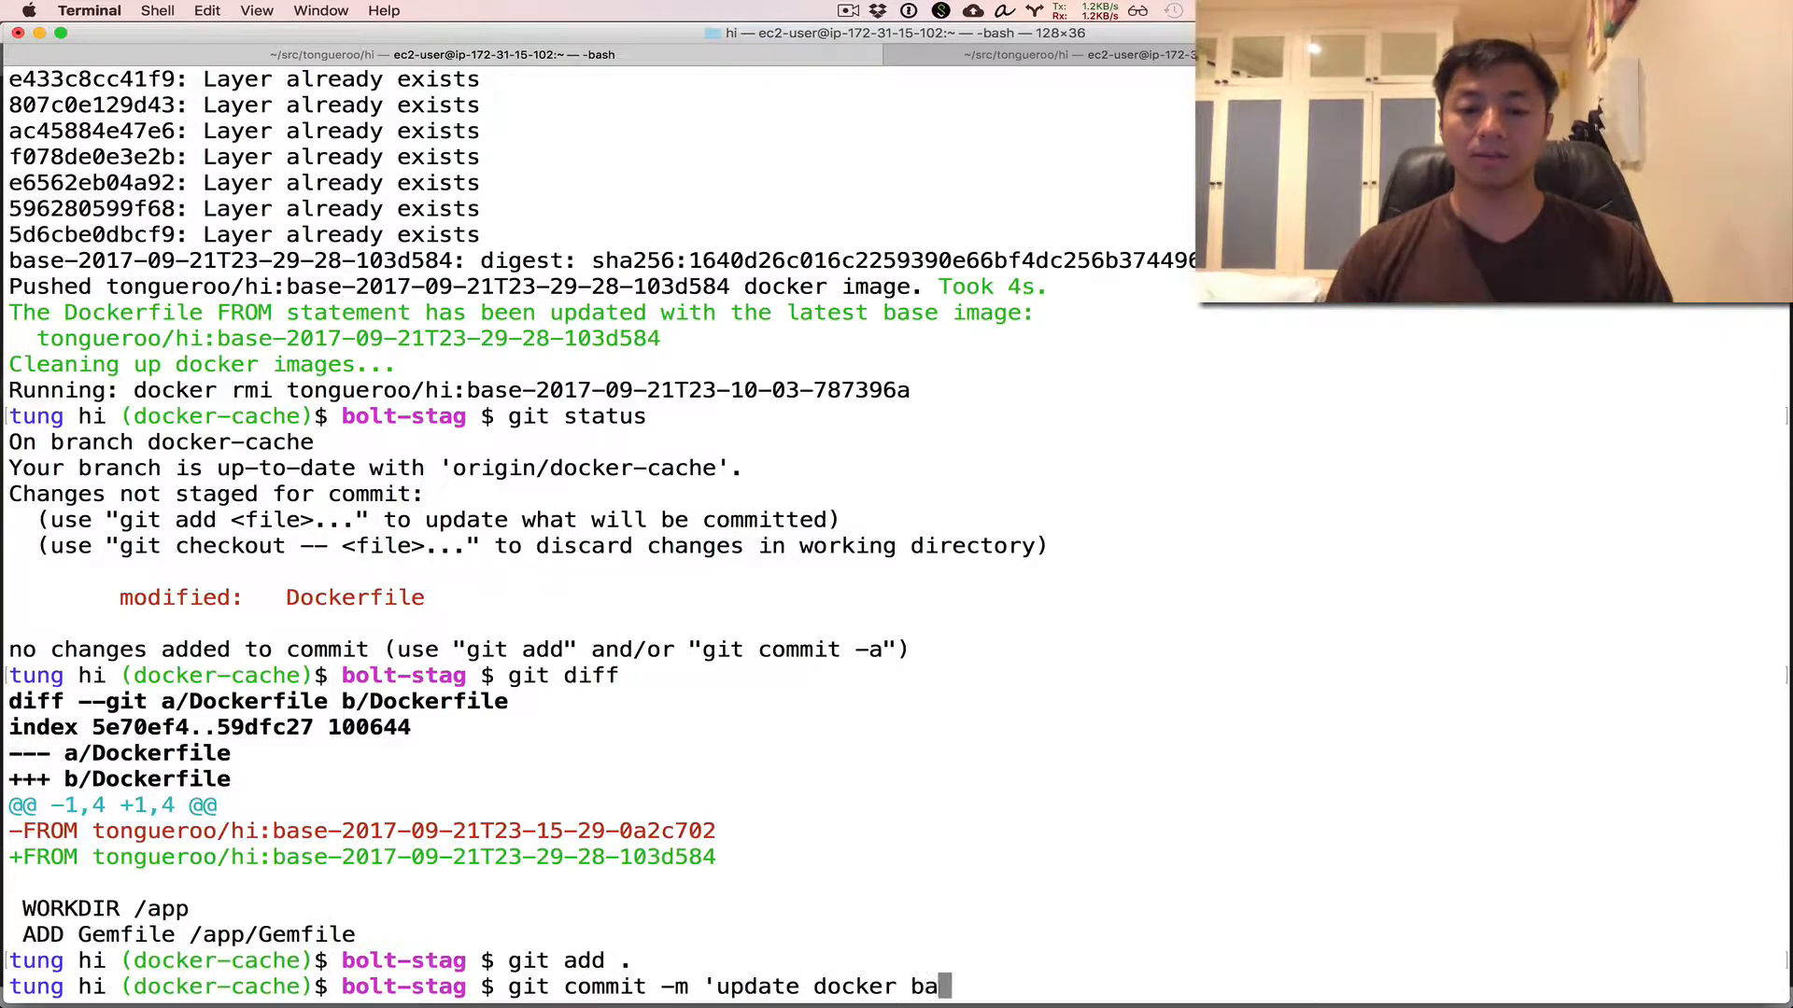